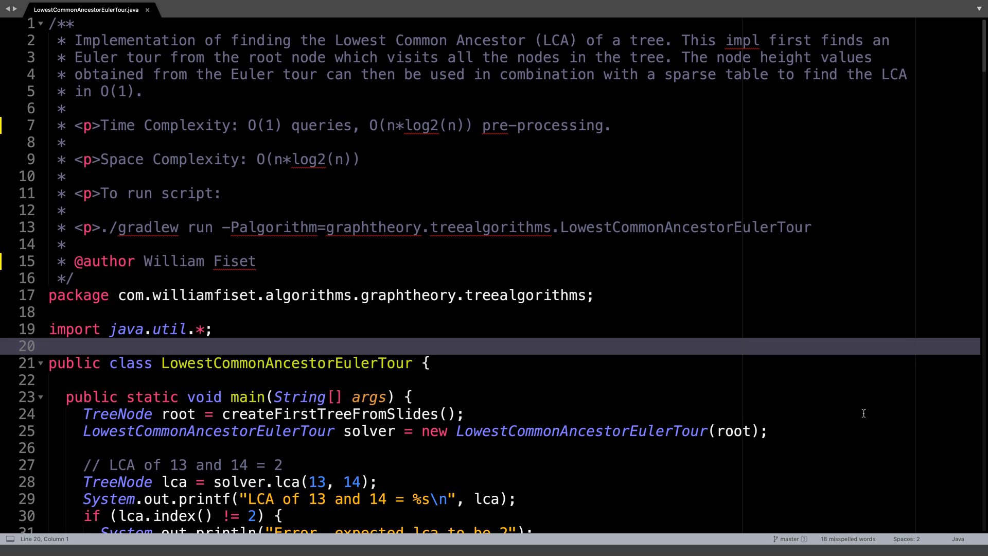
Scroll past the header comment to the main method with its three LCA test queries.
scroll(down, 3)
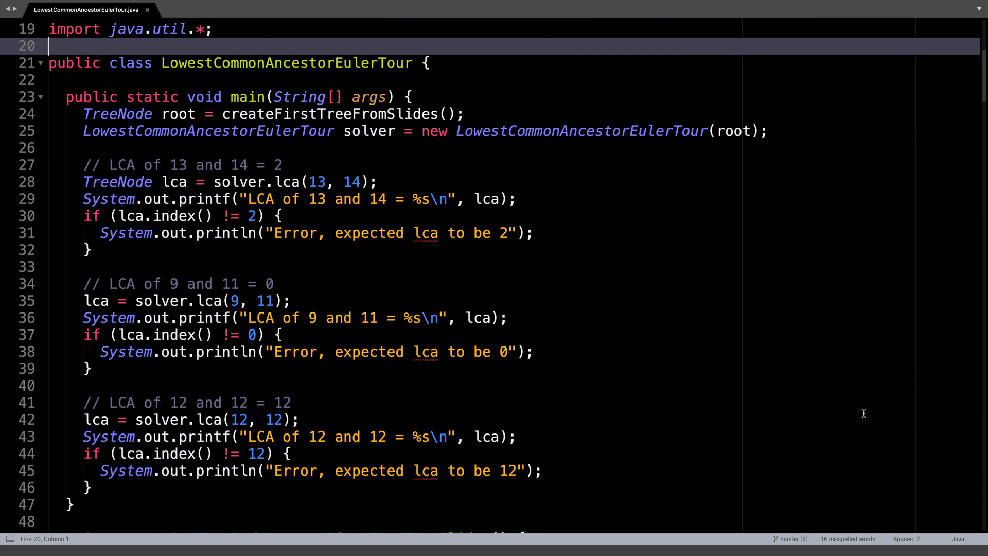
scroll(down, 3)
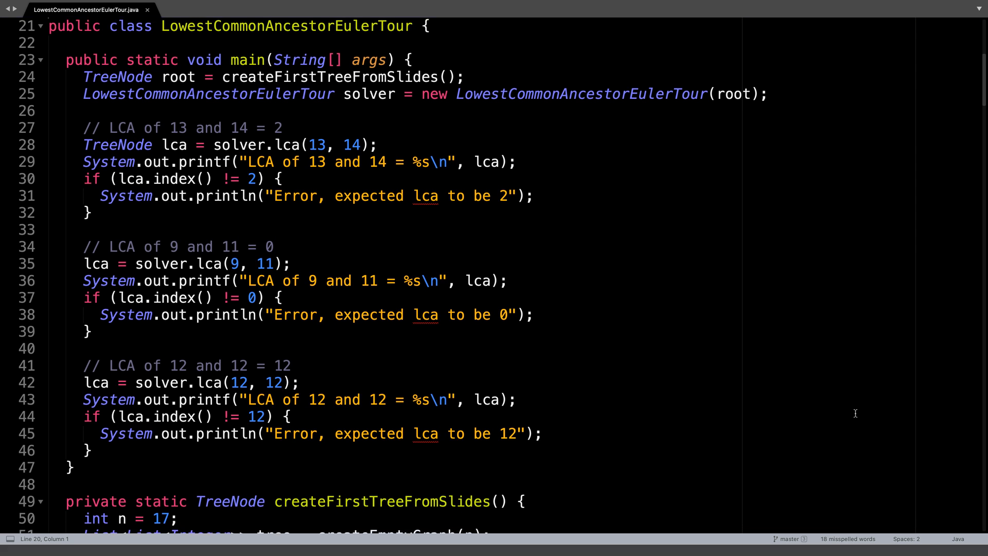
Scroll to the nested TreeNode class showing its fields, constructors, addChildren and setSize.
scroll(down, 3)
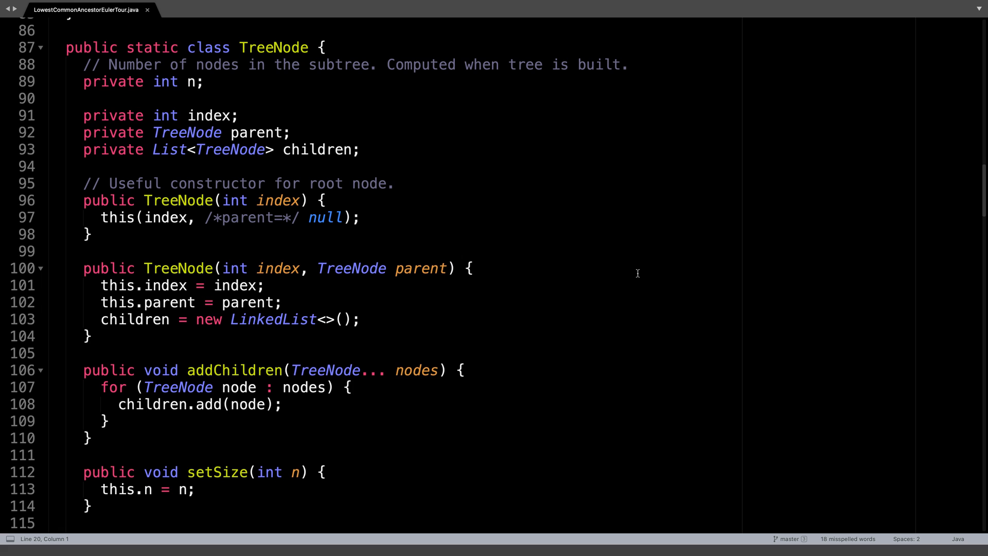
Scroll through rootTree and buildTree to the solver's fields, constructor and start of setup.
scroll(down, 3)
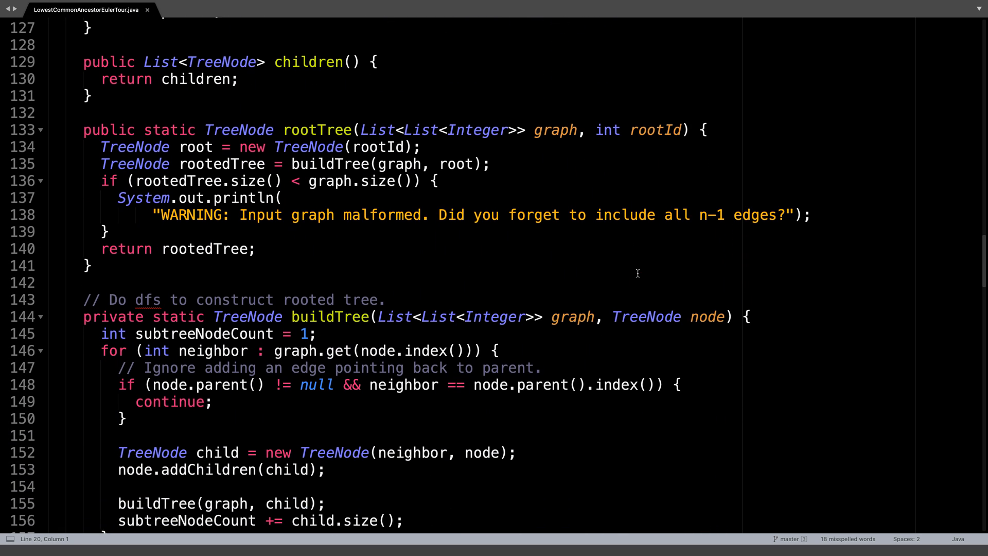
scroll(down, 3)
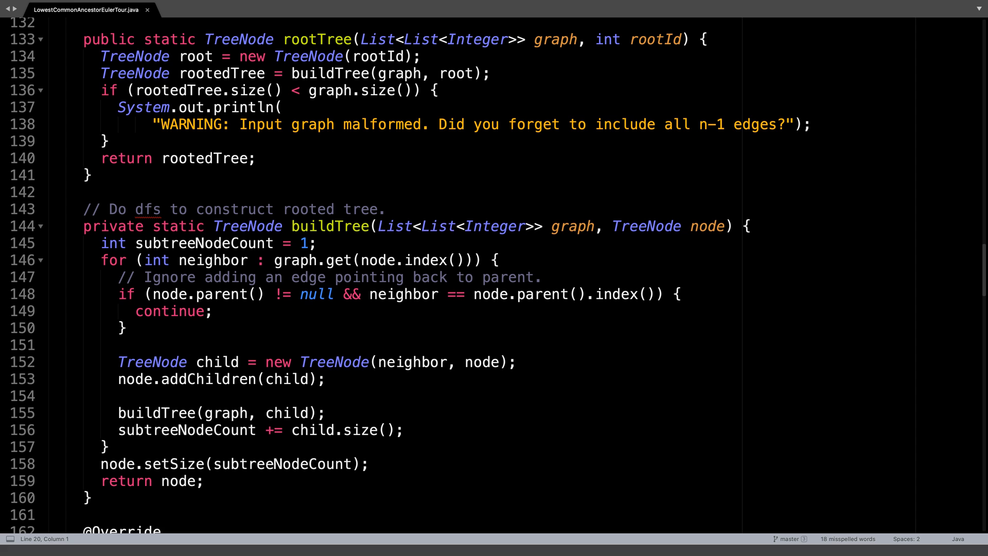
scroll(down, 3)
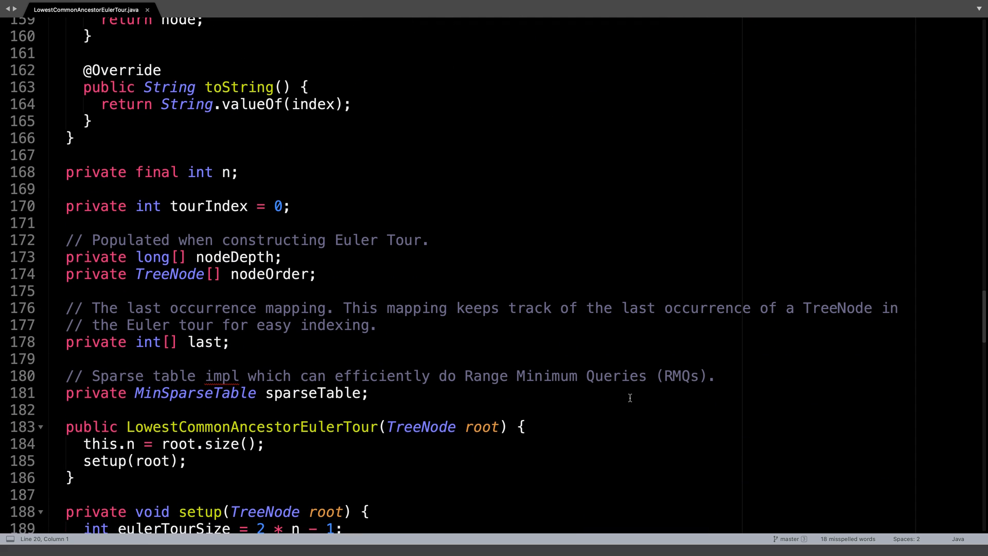
Scroll to setup's Euler tour array allocations and depth-first search call.
scroll(down, 3)
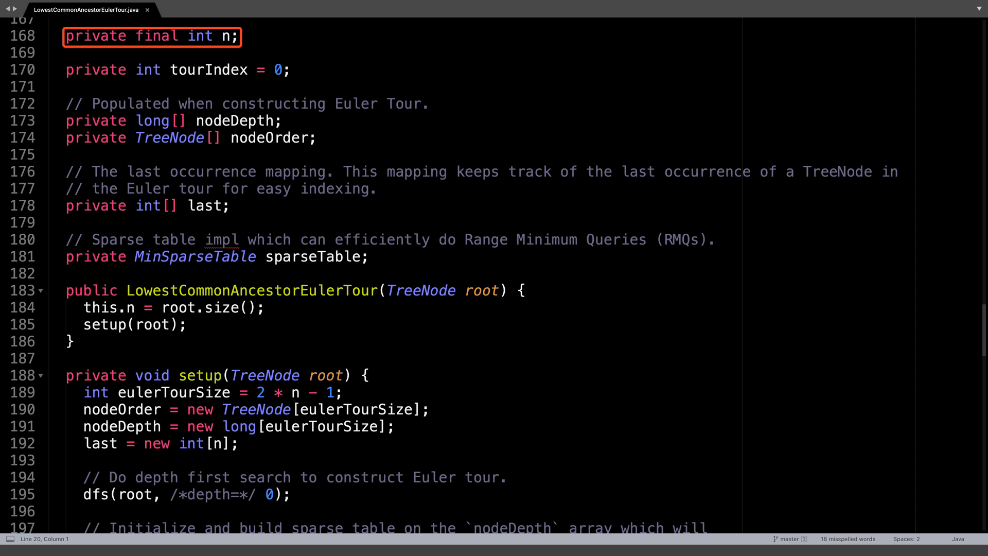
click(152, 36)
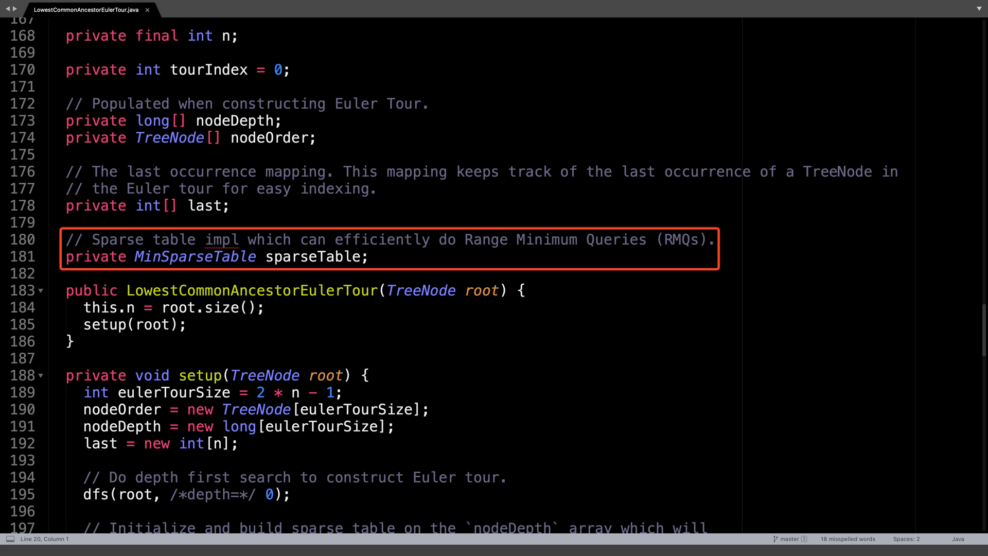
scroll(down, 3)
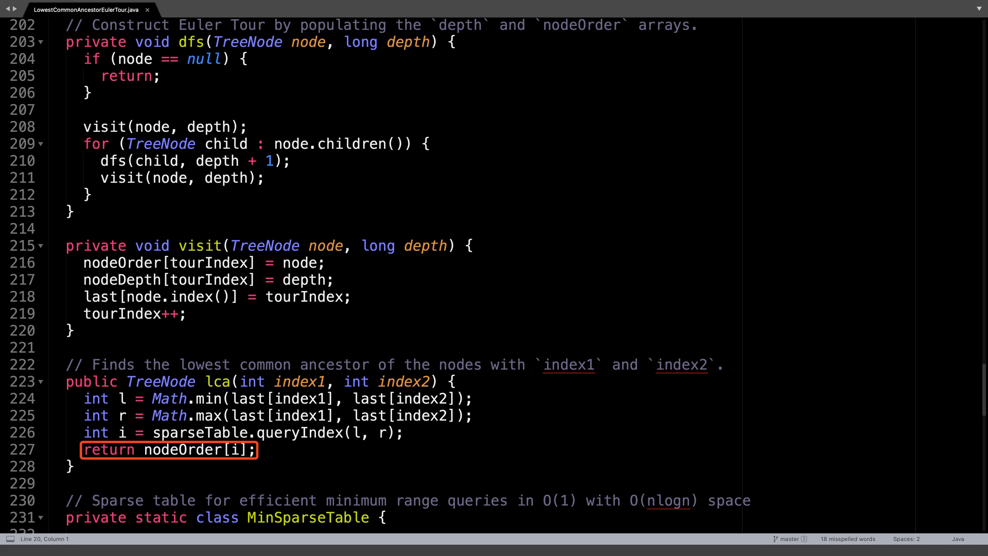
Scroll to the MinSparseTable class, reaching the first loop in init over all n values.
scroll(down, 3)
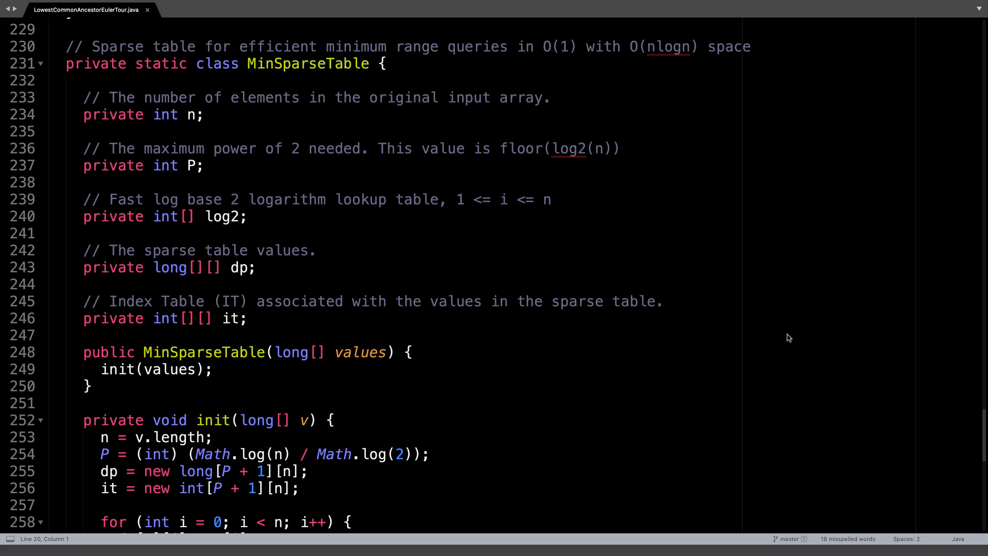